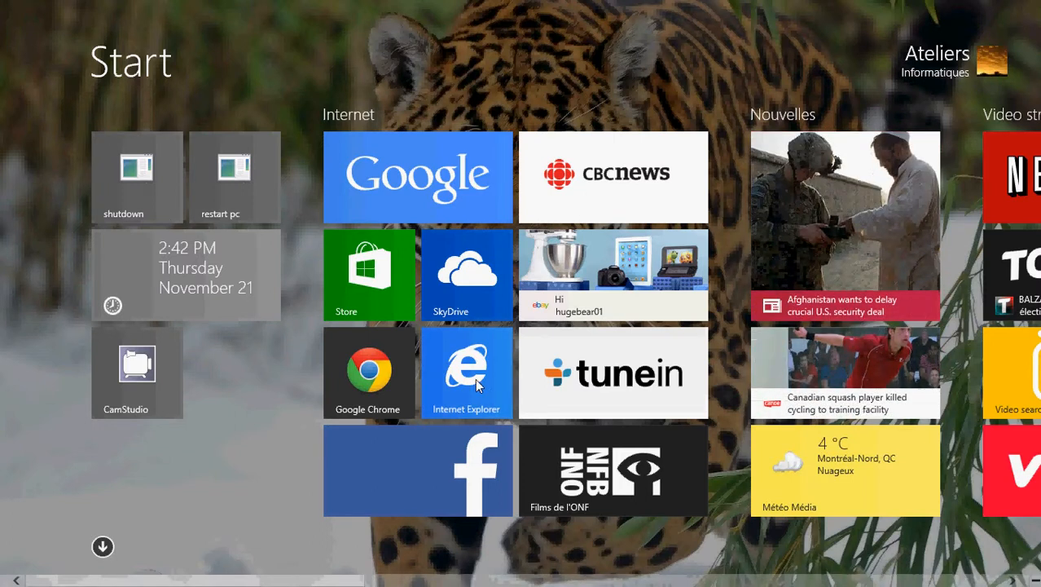
- Launch Internet Explorer from its Start tile and browse the Amazon Windows 8.1 Kindle results
left_click(466, 372)
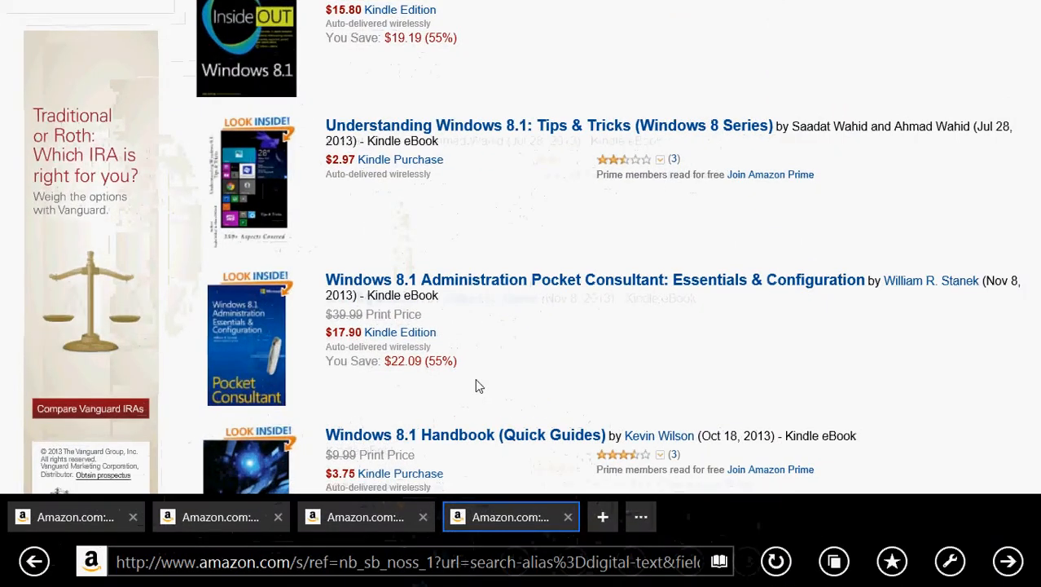
scroll("up", 3)
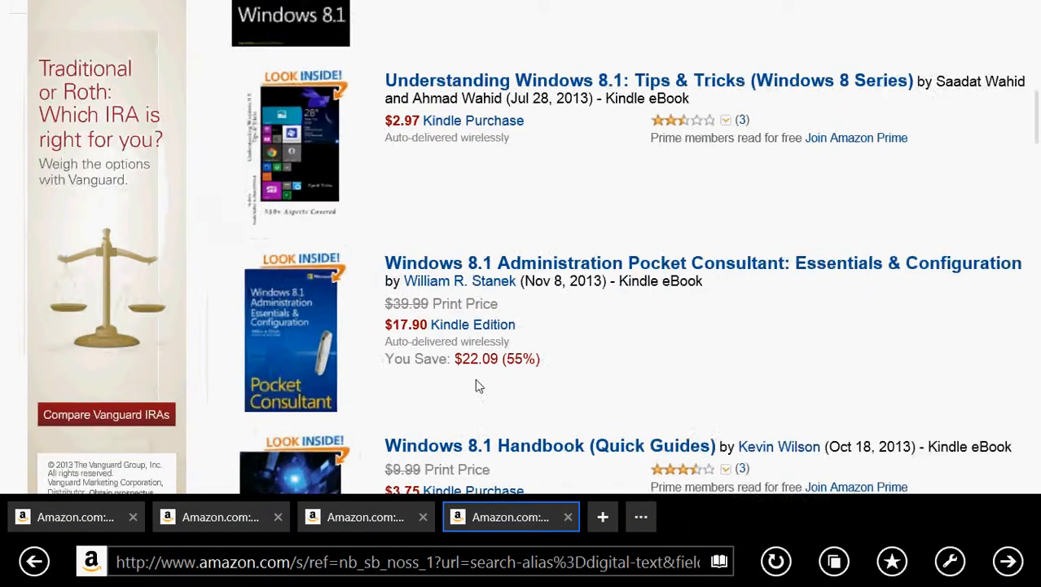
scroll("up", 3)
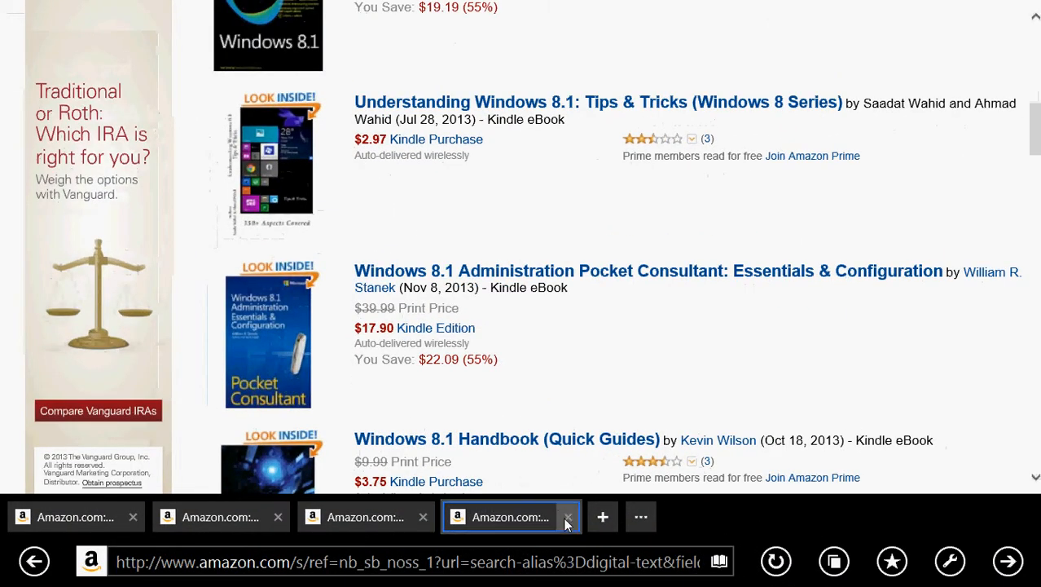
- Close the duplicate Amazon tabs and begin entering google.ca as the new address
left_click(567, 517)
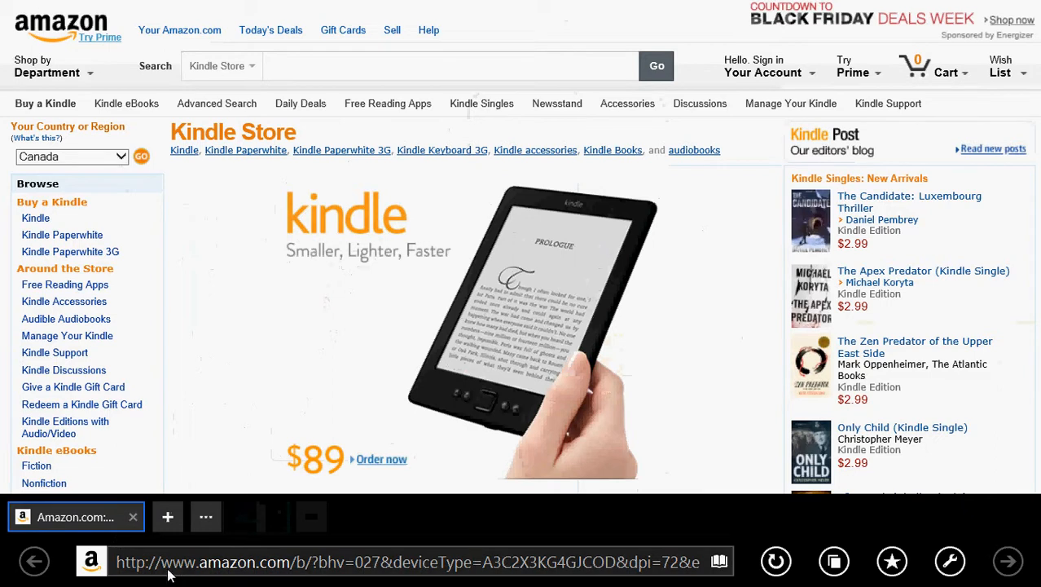
left_click(408, 562)
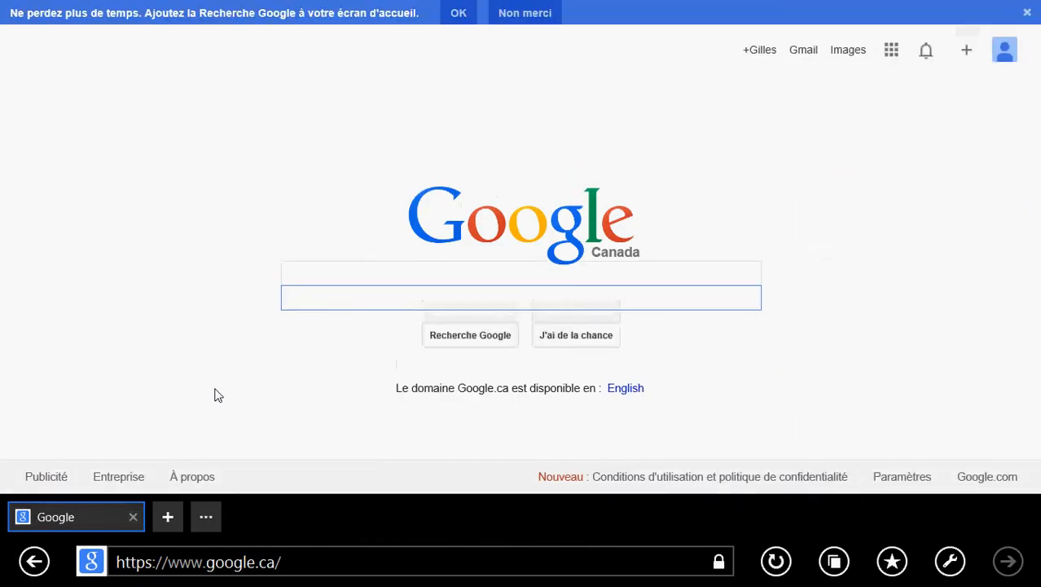
- Activate web address entry over the Google Canada page, showing the Frequent sites list
left_click(522, 297)
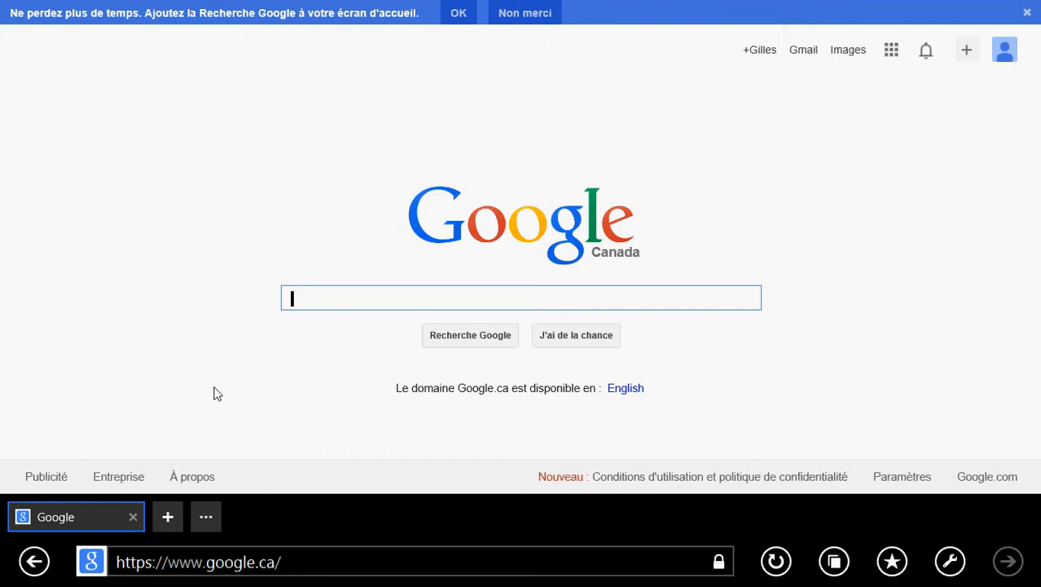
mouse_move(212, 383)
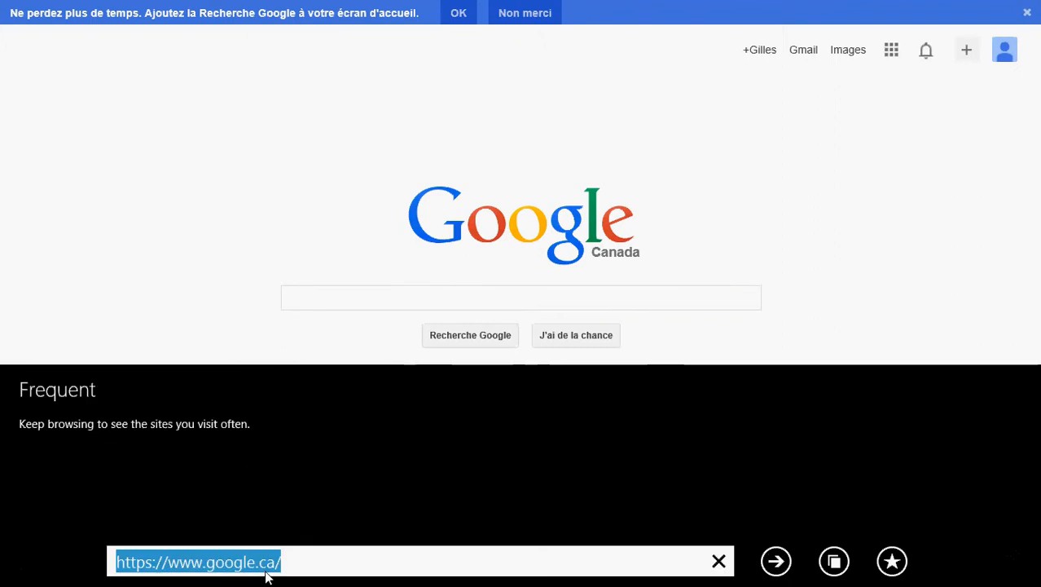
- Open YouTube from the 'you' suggestion, view the Gaming channel, then go back home
type("you")
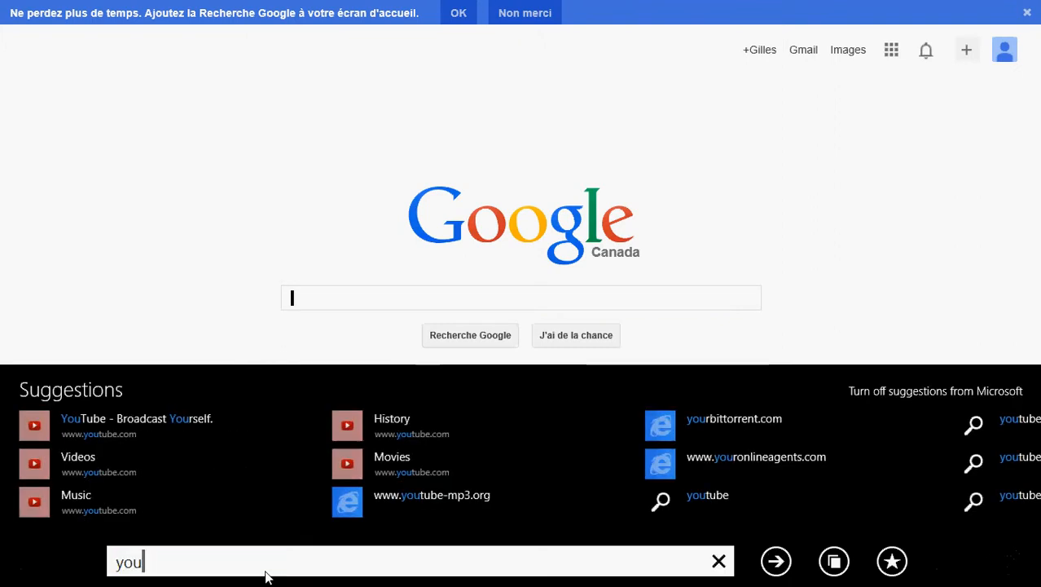
mouse_move(154, 424)
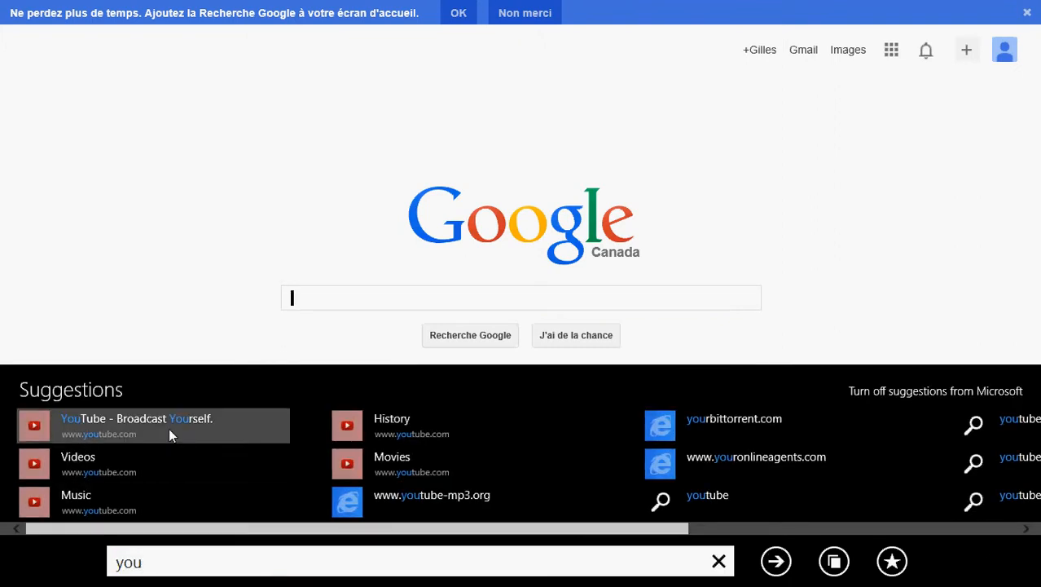
left_click(137, 418)
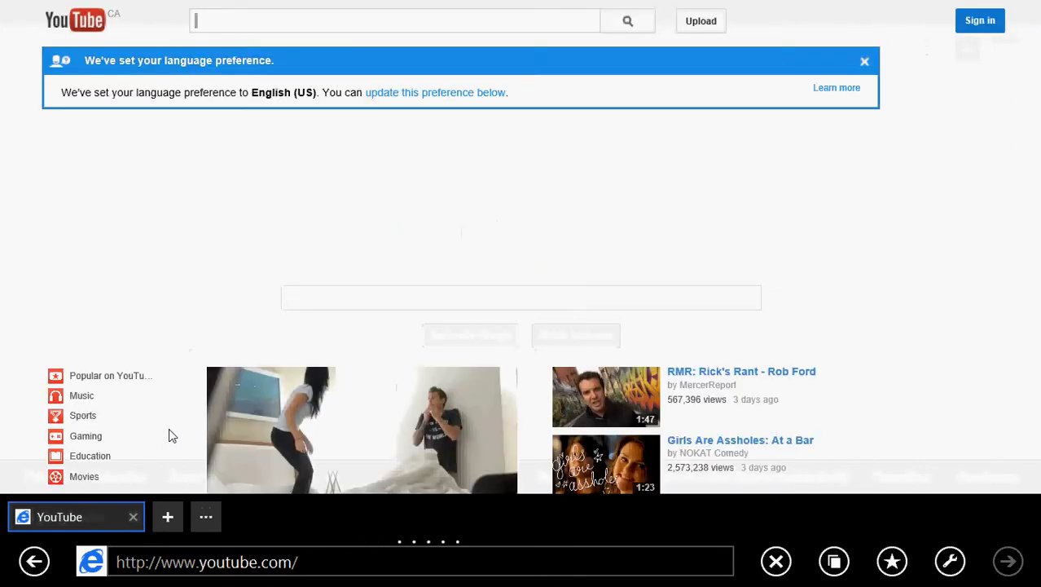
left_click(86, 436)
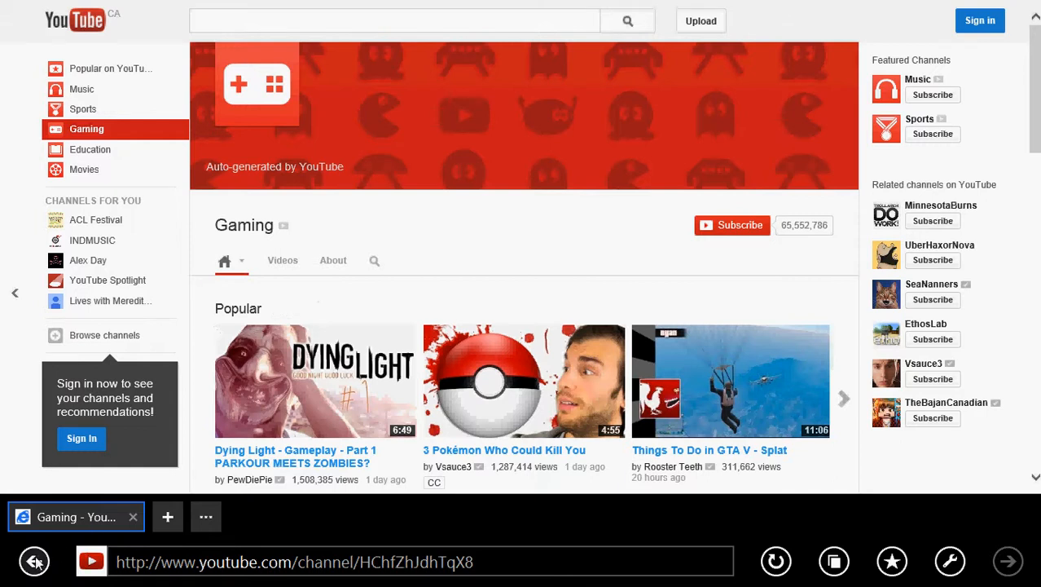
left_click(34, 561)
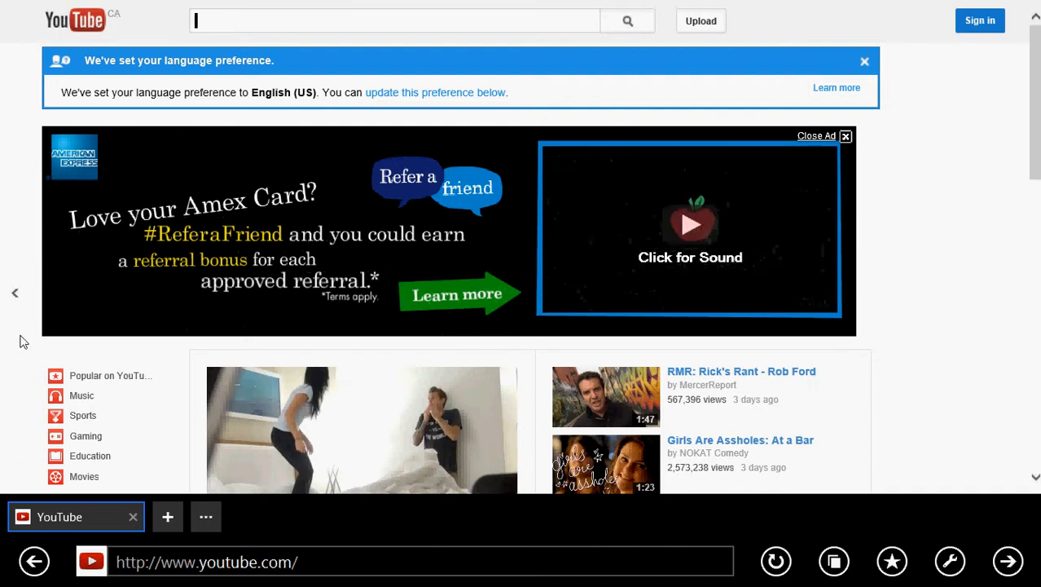
scroll("down", 3)
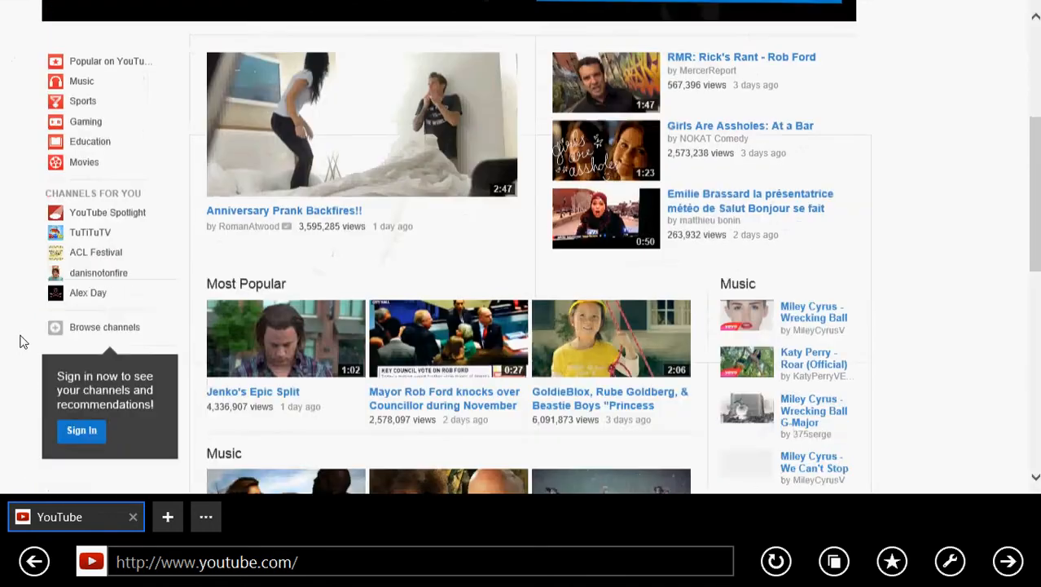
scroll("down", 3)
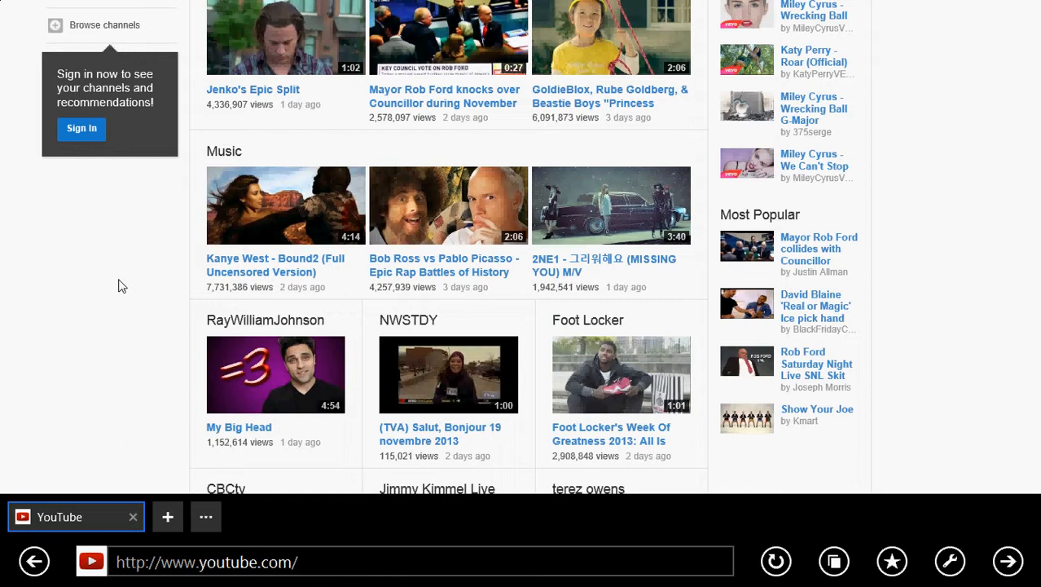
- Scroll to the top of YouTube and bring up the Frequent sites address panel
scroll("up", 3)
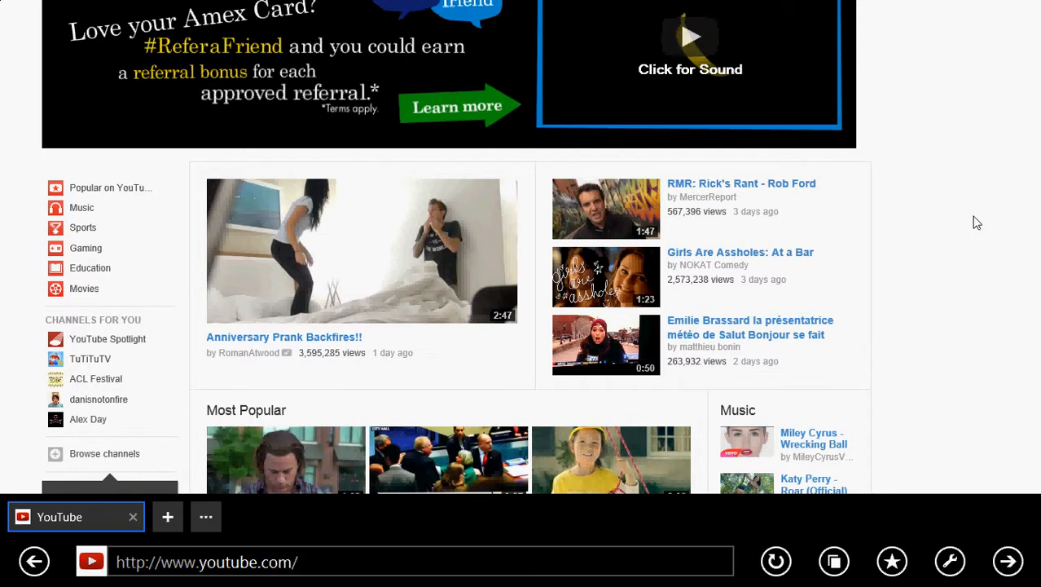
mouse_move(982, 223)
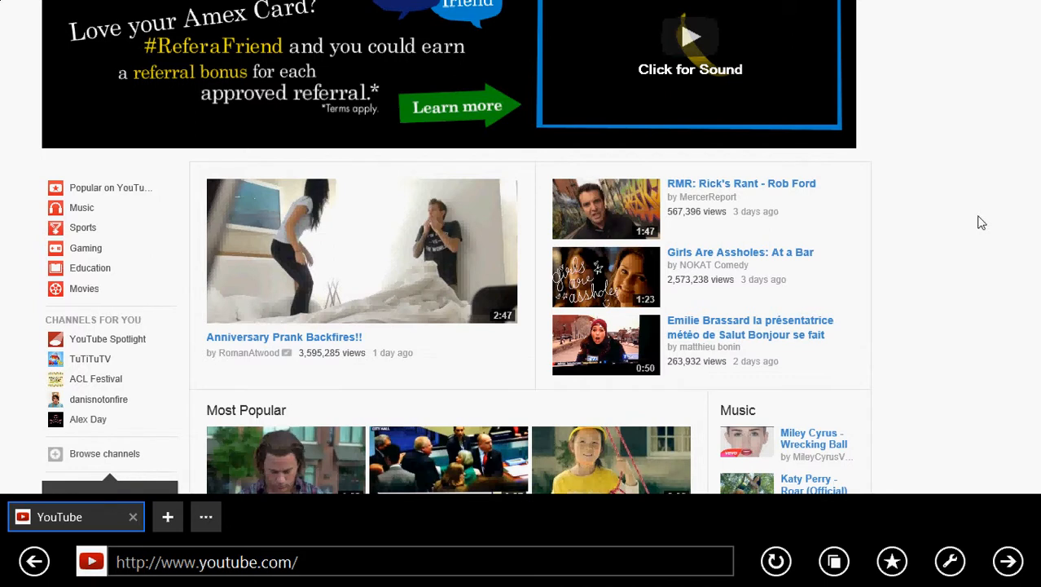
scroll("up", 3)
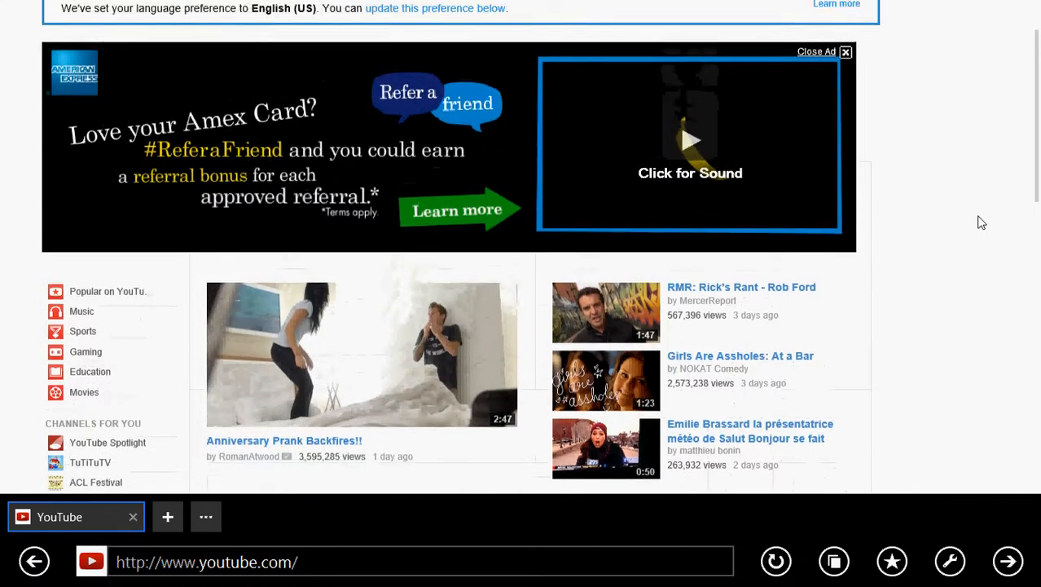
scroll("up", 3)
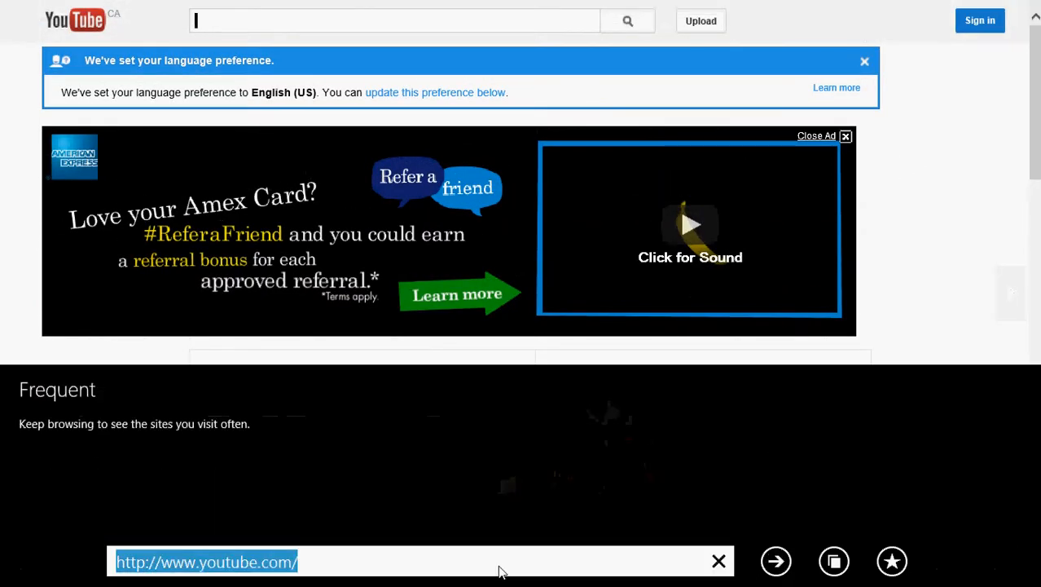
- Load computerworld.com from the 'comput' suggestion and scroll down and back up the page
type("comput")
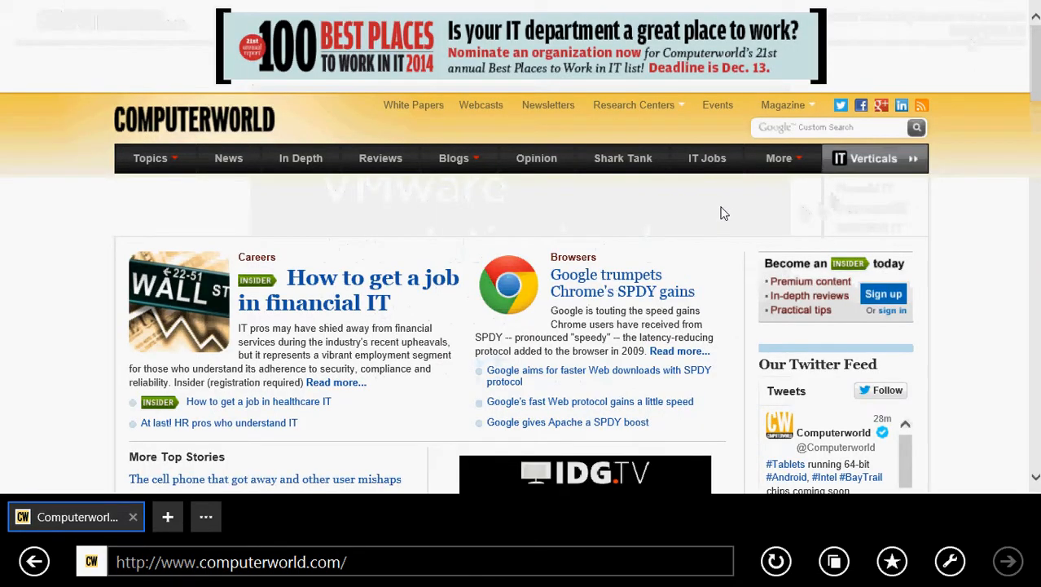
scroll("down", 3)
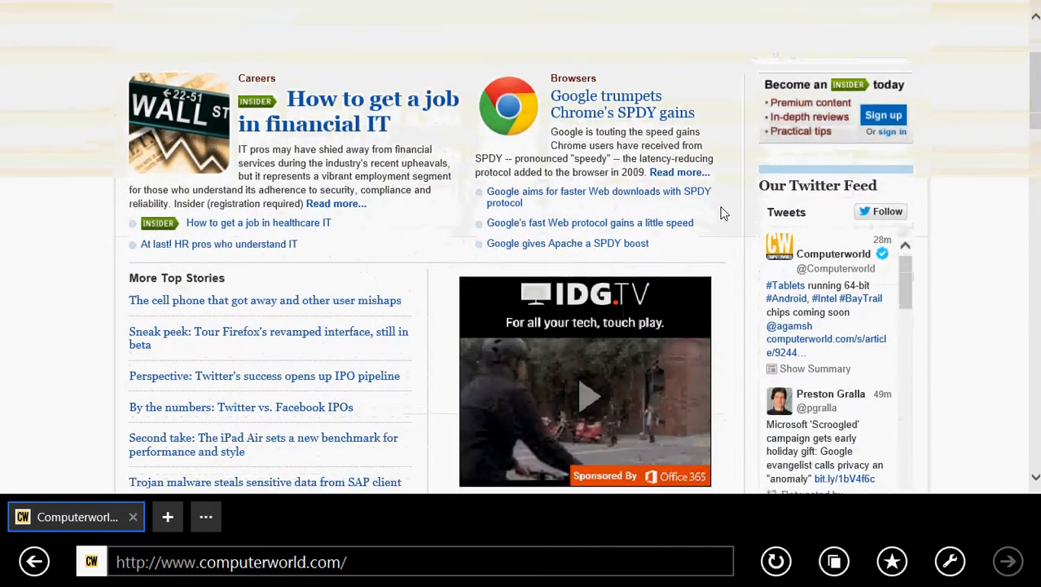
scroll("up", 3)
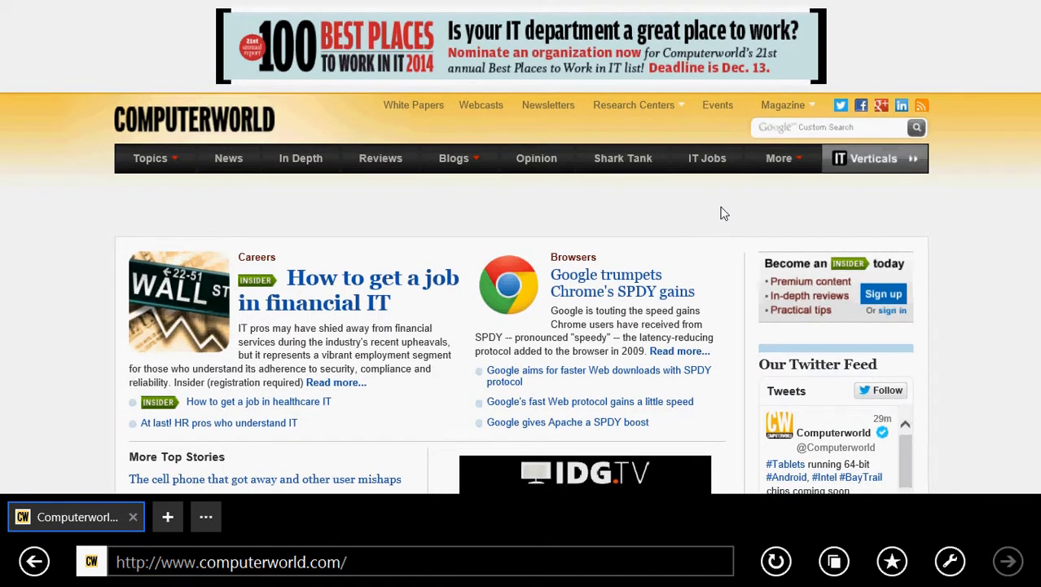
- Switch to the Start screen and scroll right to the Video streaming and Desktop groups
scroll("up", 3)
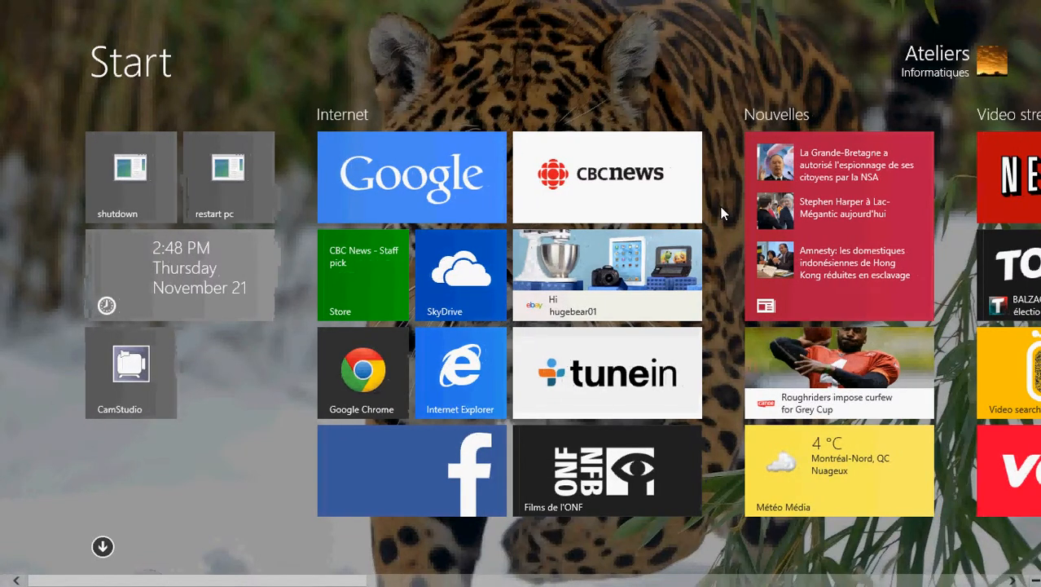
scroll("right", 3)
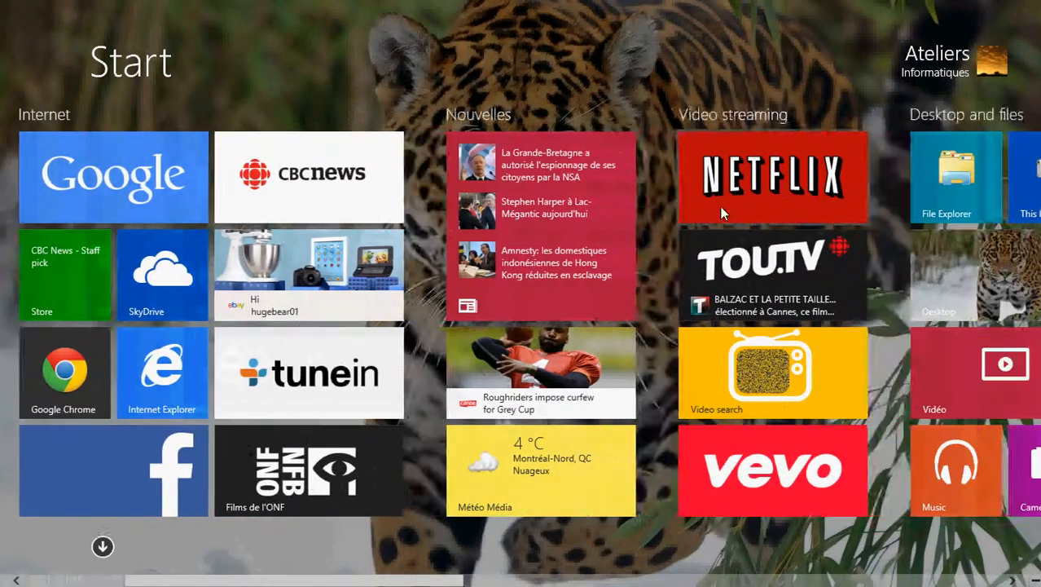